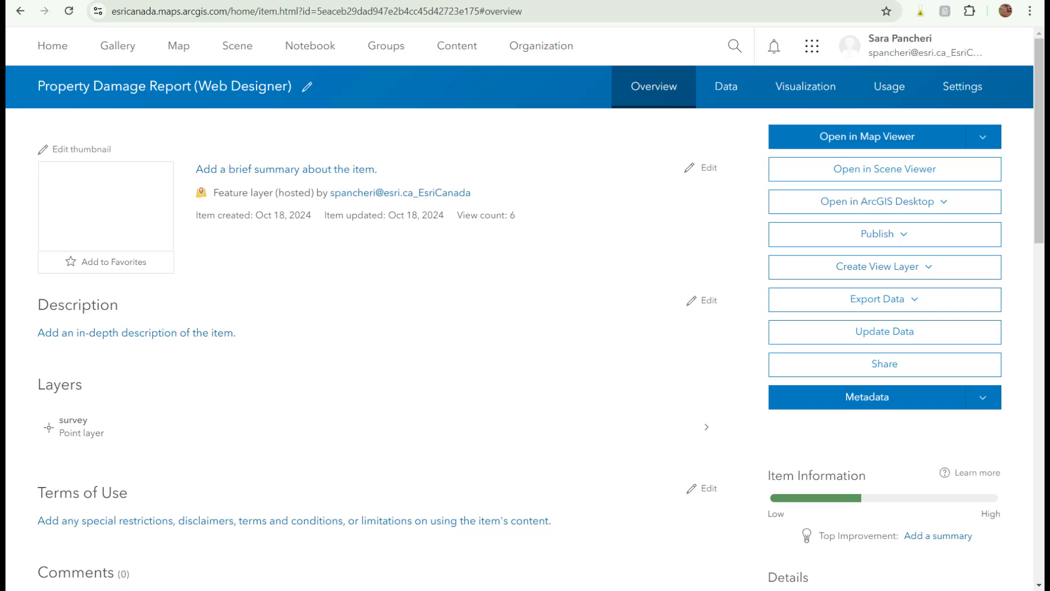
{"action": "mouse_move", "coordinate": [832, 119]}
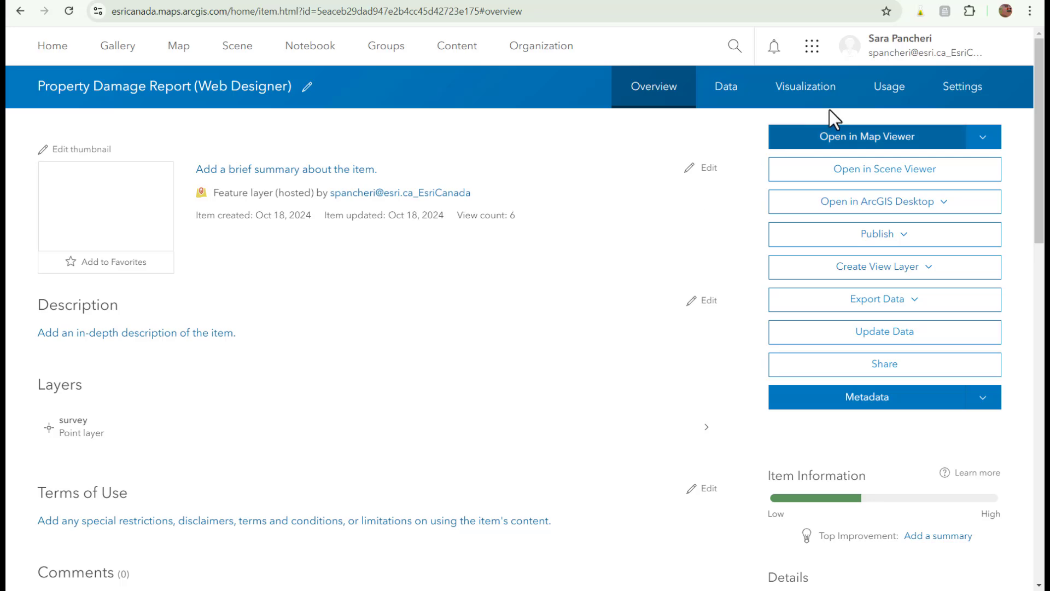
View the hosted layer's settings confirming others may export its data to different formats.
{"action": "left_click", "coordinate": [962, 86]}
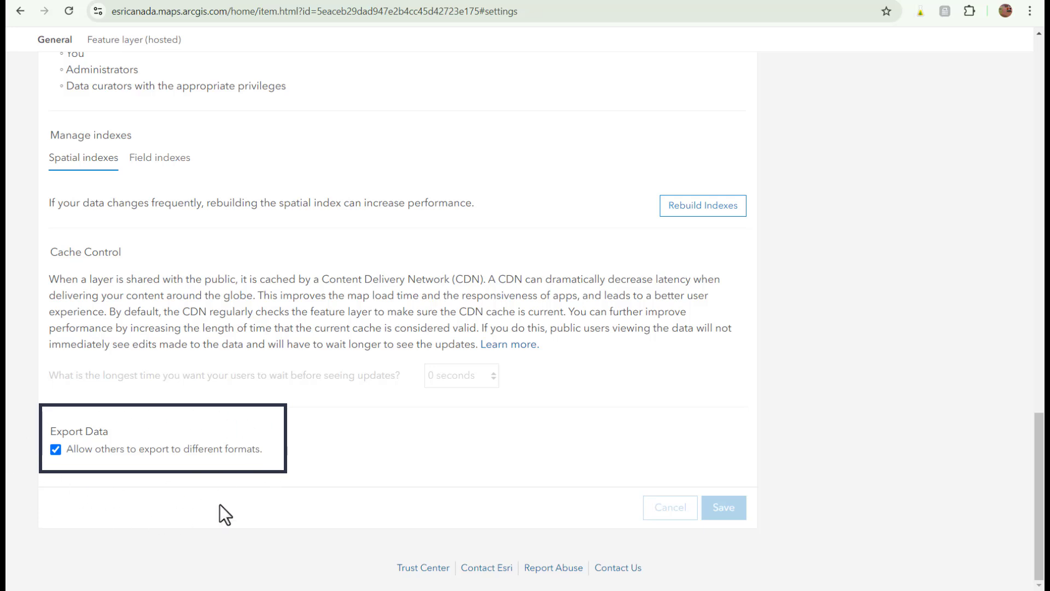
{"action": "mouse_move", "coordinate": [302, 490]}
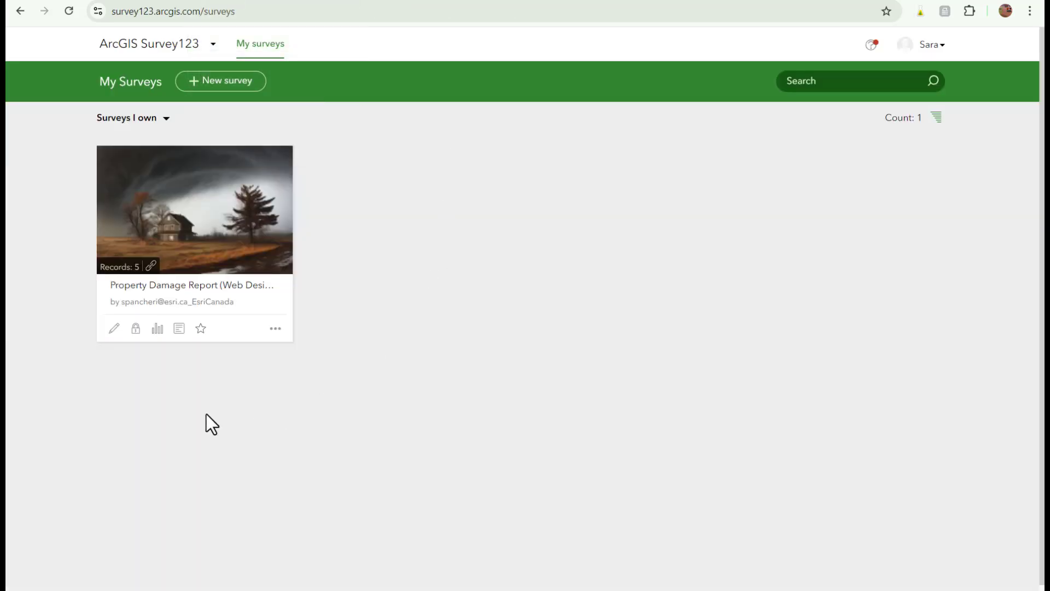
Enter the Property Damage Report survey from My Surveys into the web designer.
{"action": "left_click", "coordinate": [113, 329]}
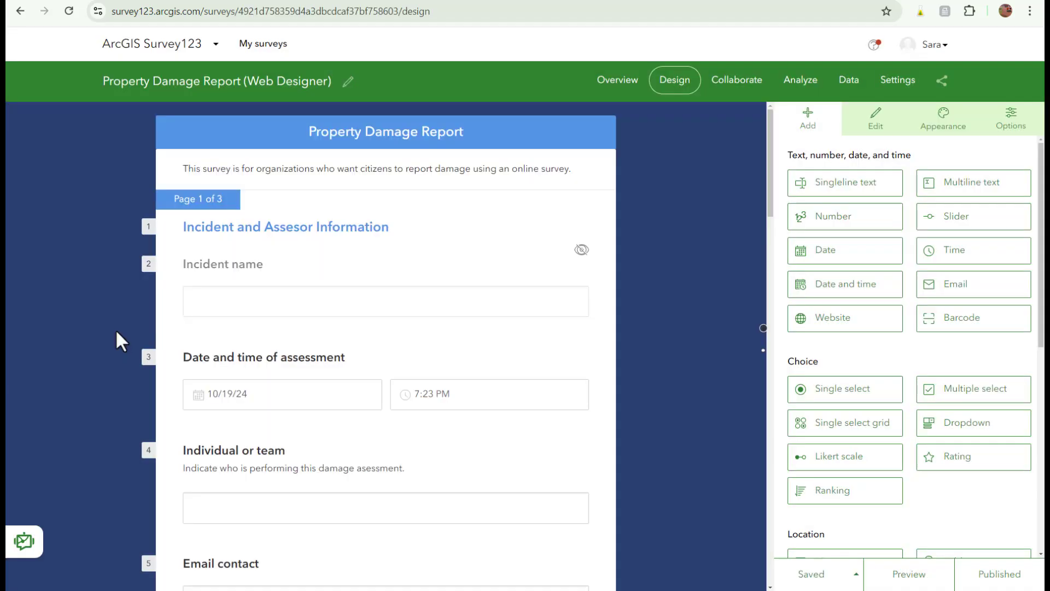
{"action": "mouse_move", "coordinate": [849, 80]}
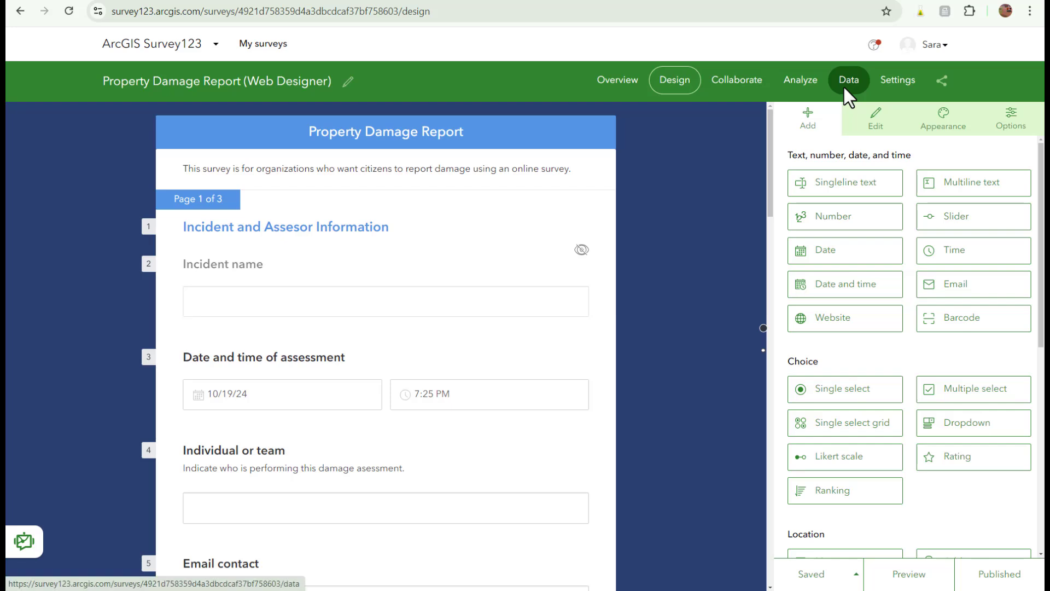
Show the five damage reports on the Data page with CSV, Excel, KML, Shapefile and File Geodatabase export formats.
{"action": "left_click", "coordinate": [848, 80]}
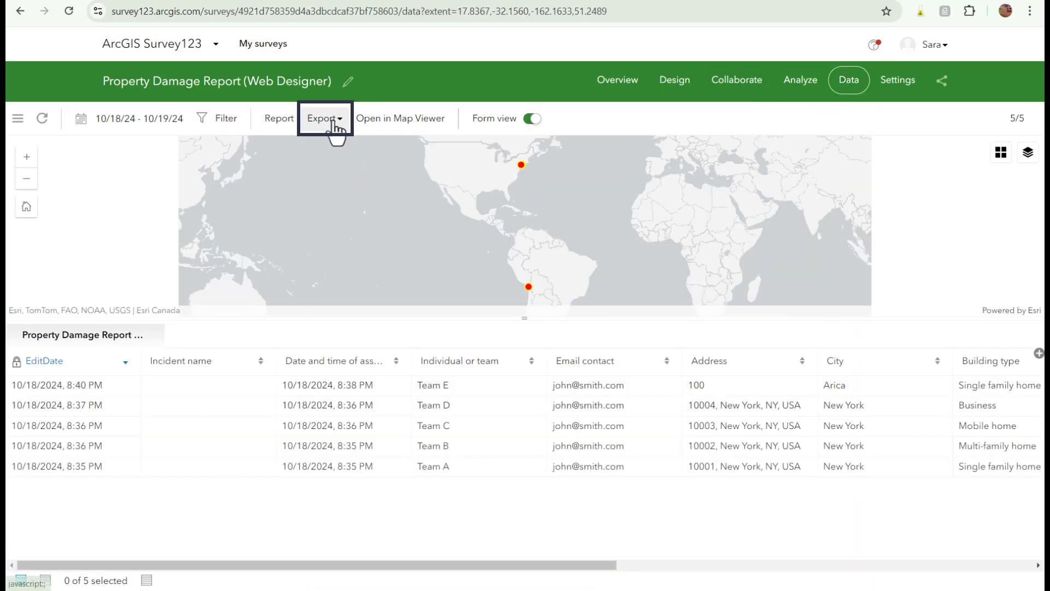
{"action": "left_click", "coordinate": [324, 118]}
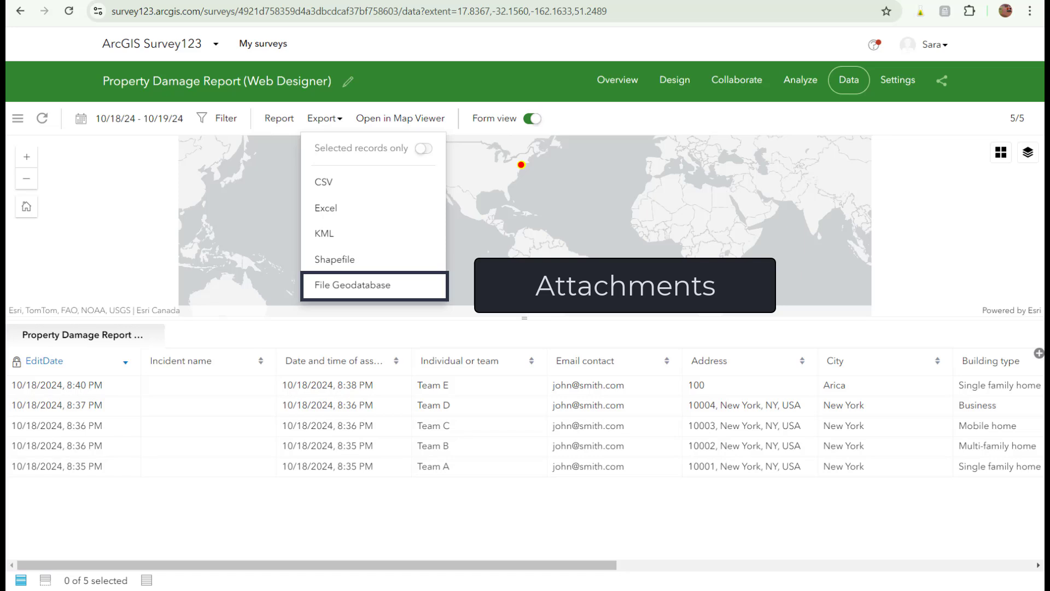
{"action": "left_click", "coordinate": [529, 118]}
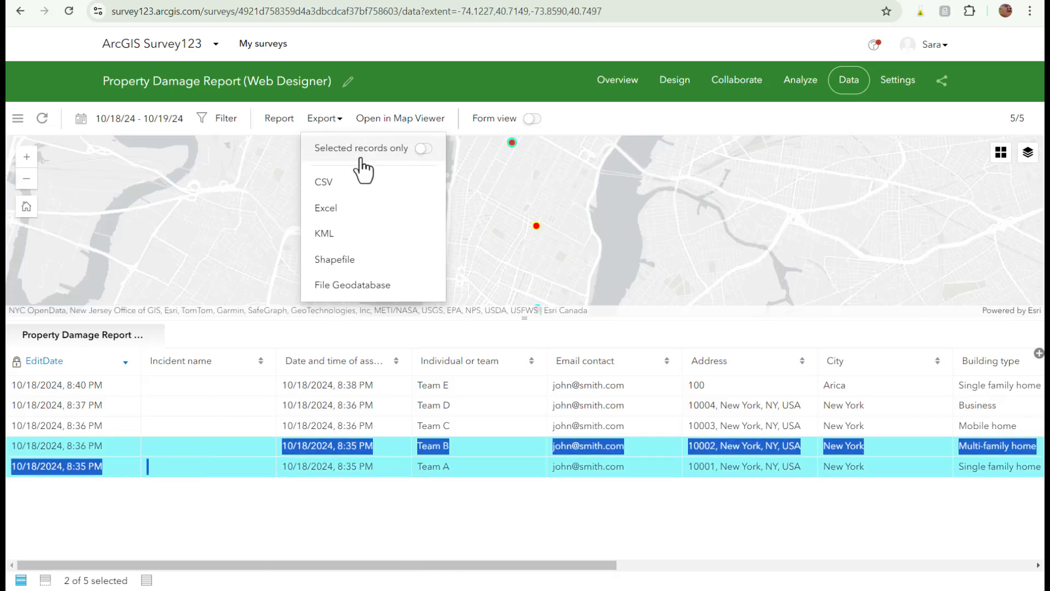
Restrict the export to the selected Team A and Team B records only.
{"action": "left_click", "coordinate": [422, 148]}
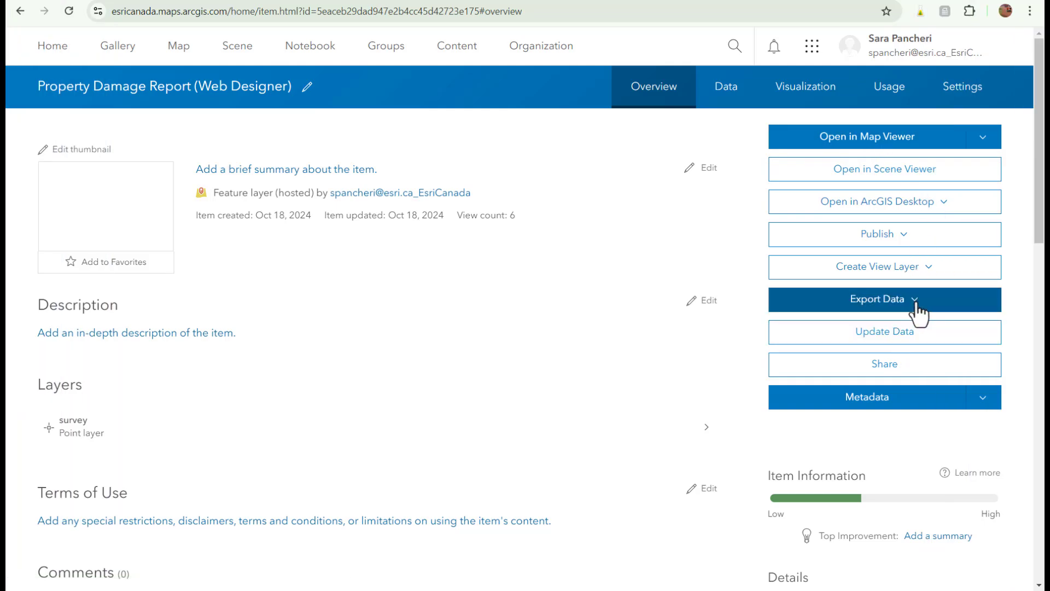
List the hosted layer's Export Data formats, from Shapefile and CSV to GeoJSON and GeoPackage.
{"action": "left_click", "coordinate": [882, 299]}
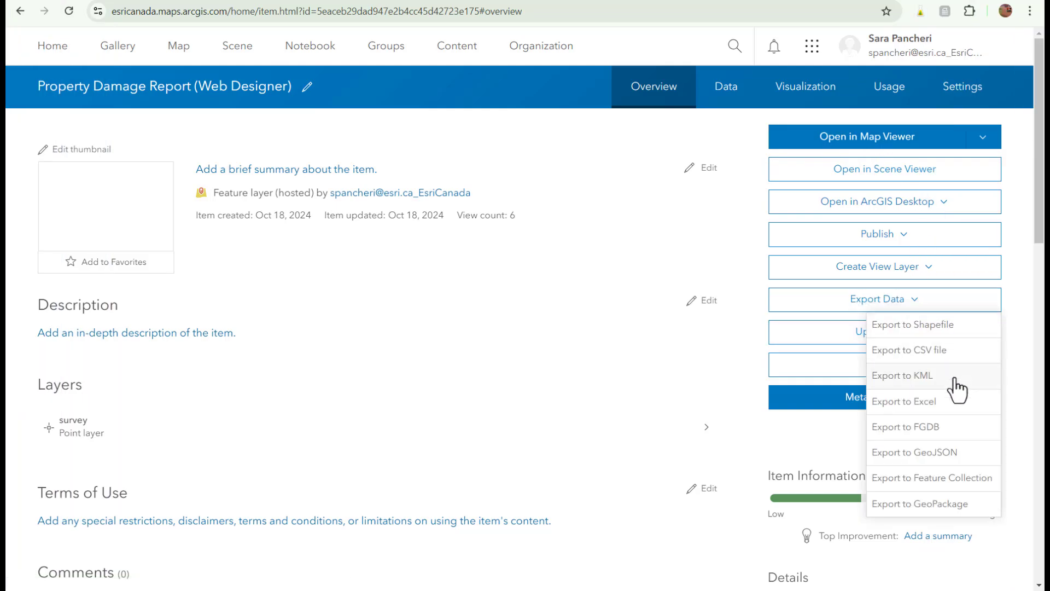